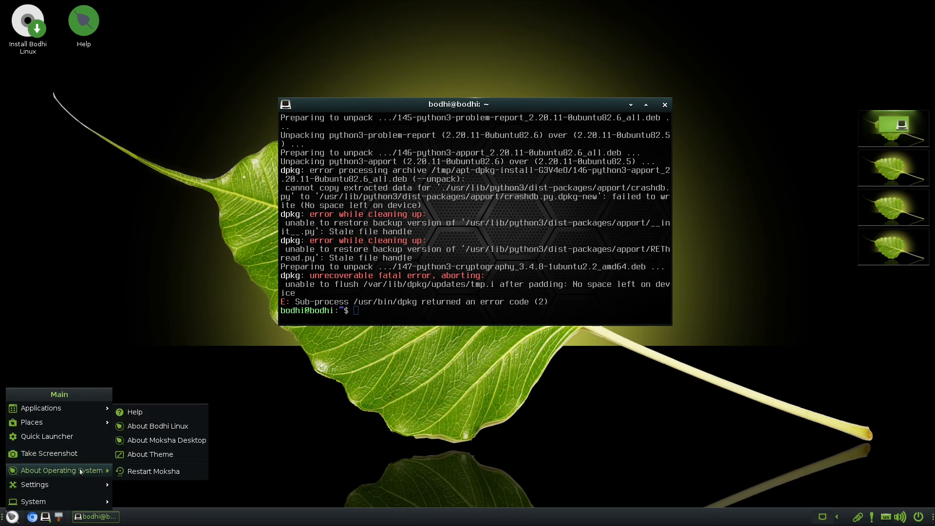
- Browse the application categories, then attempt a sudo apt install and run the inxi -F full system report
{"action": "left_click", "coordinate": [168, 441]}
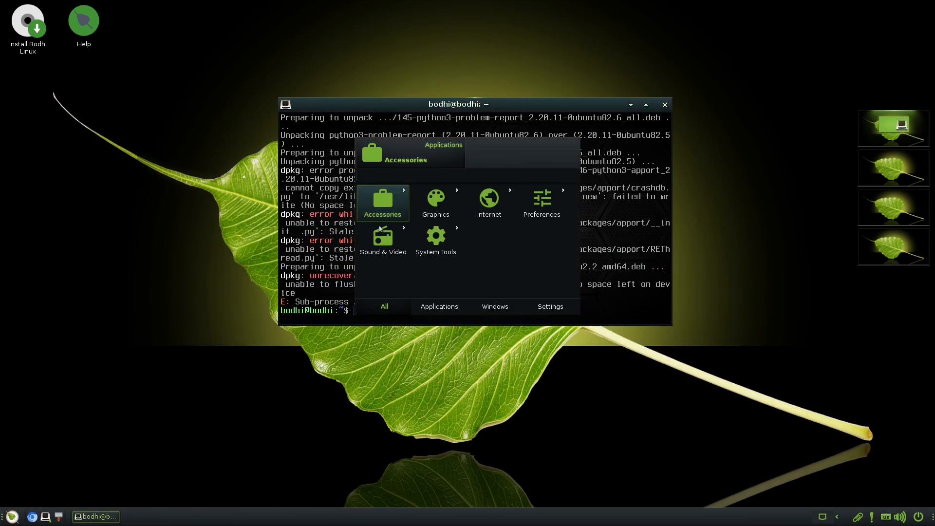
{"action": "mouse_move", "coordinate": [438, 309]}
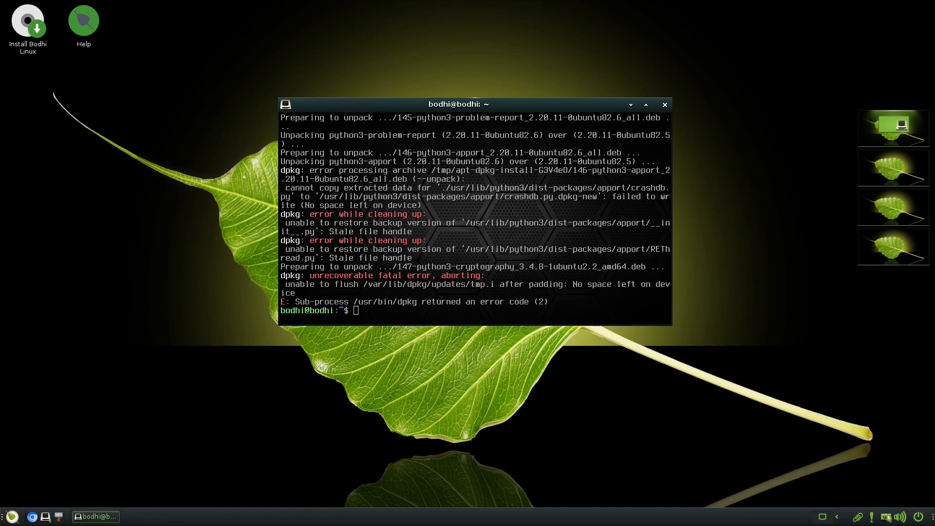
{"action": "mouse_move", "coordinate": [888, 147]}
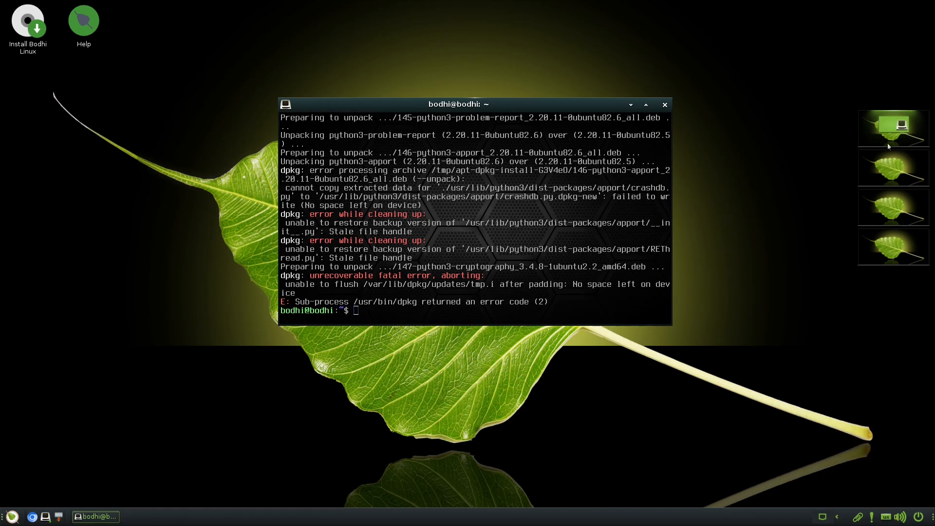
{"action": "mouse_move", "coordinate": [418, 310]}
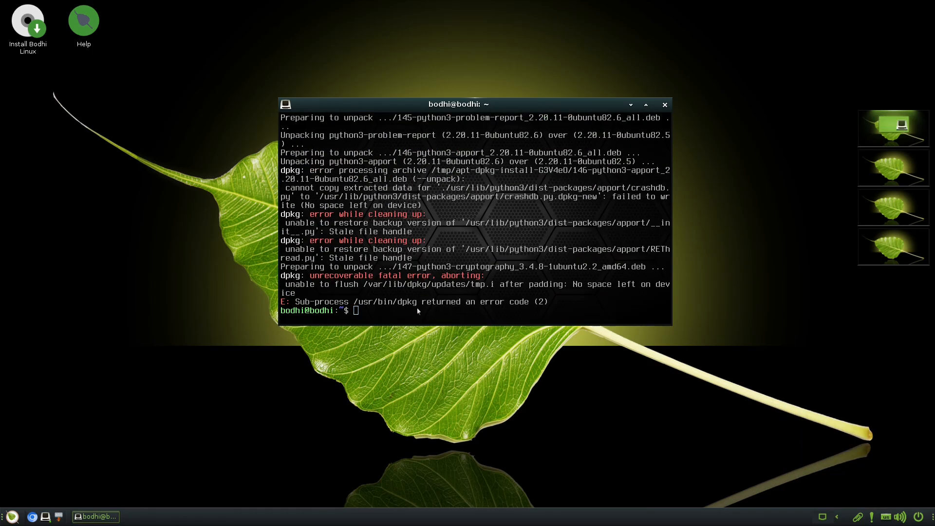
{"action": "type", "text": "sudo apt install neofetch"}
{"action": "type", "text": "inxi"}
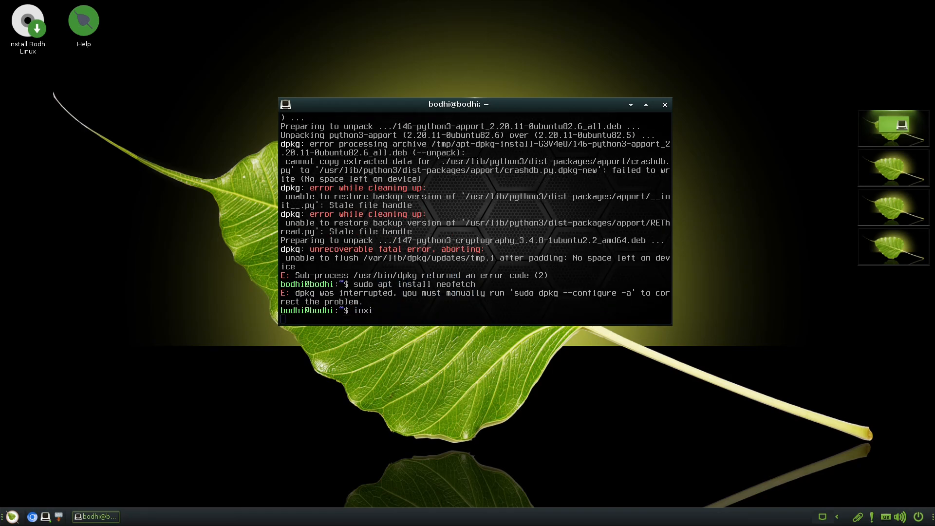
{"action": "key", "text": "Return"}
{"action": "type", "text": "inxi -F"}
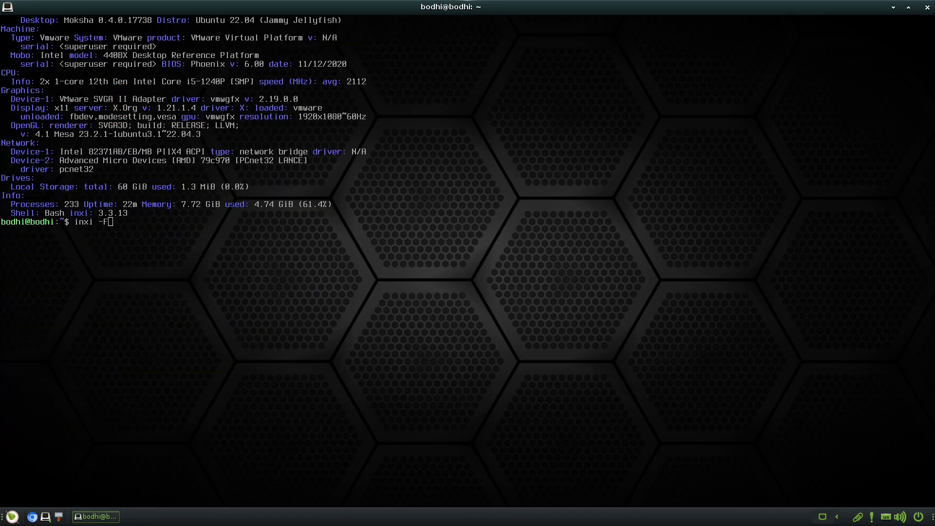
{"action": "key", "text": "Return"}
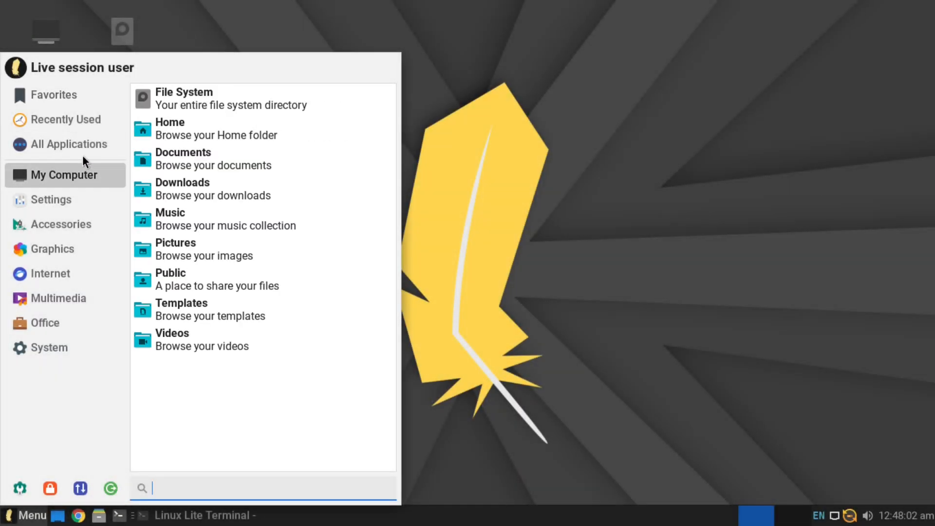
- Launch Task Manager from the full list of installed applications
{"action": "left_click", "coordinate": [69, 144]}
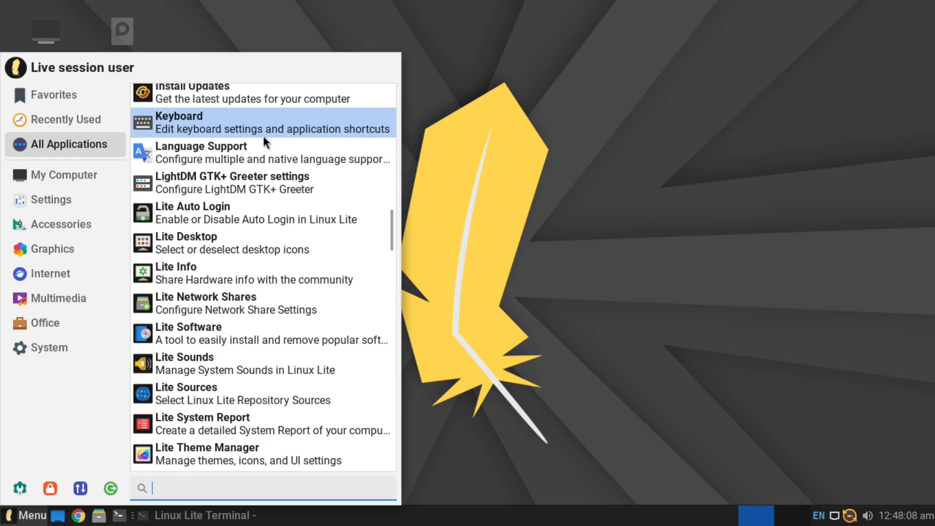
{"action": "scroll", "scroll_direction": "down", "scroll_amount": 3}
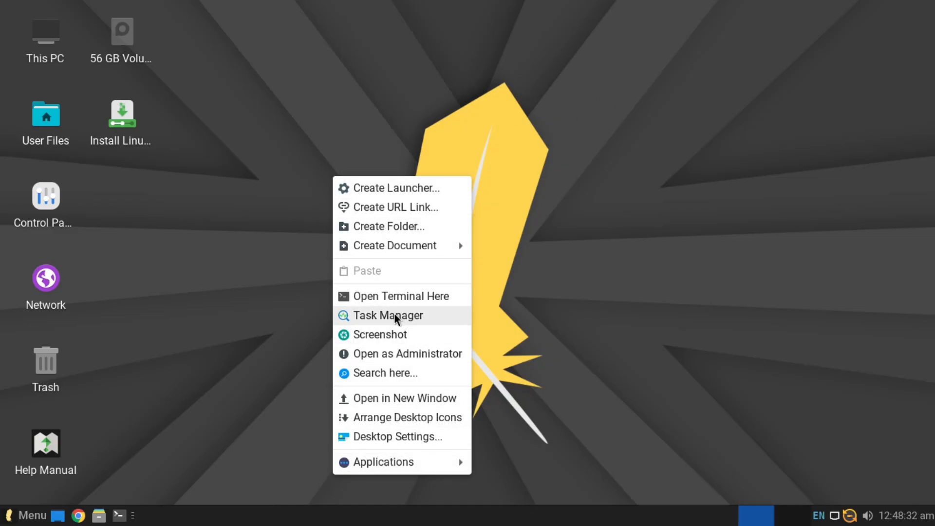
{"action": "left_click", "coordinate": [394, 315]}
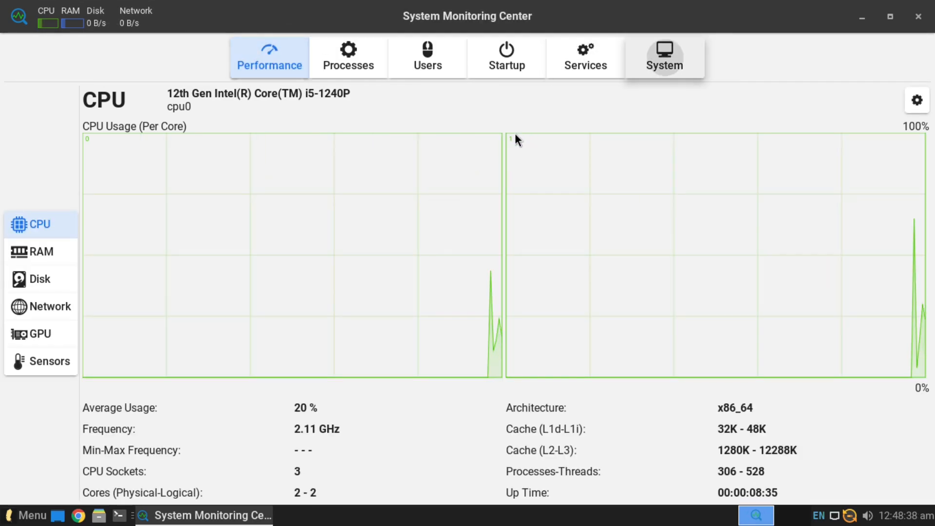
- Review the System and Startup tabs, then bring up the Appearance theme settings
{"action": "left_click", "coordinate": [663, 58]}
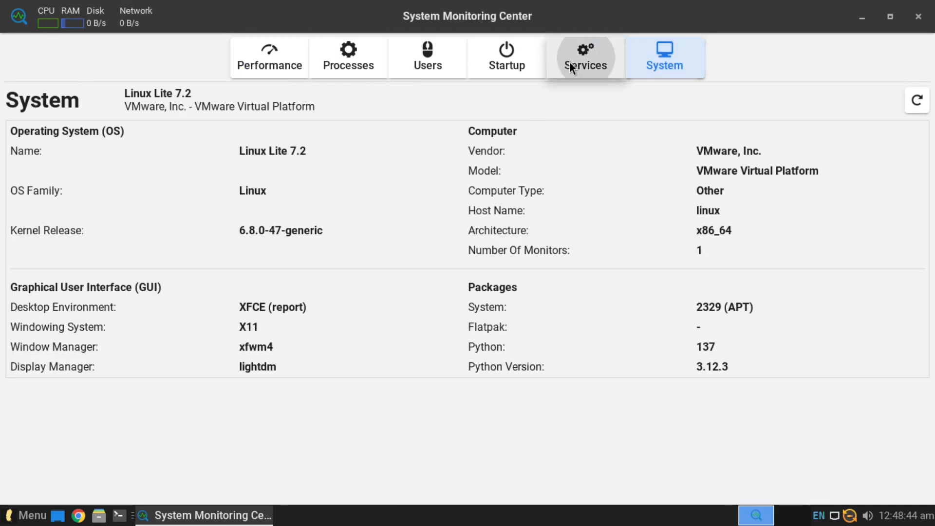
{"action": "left_click", "coordinate": [506, 57]}
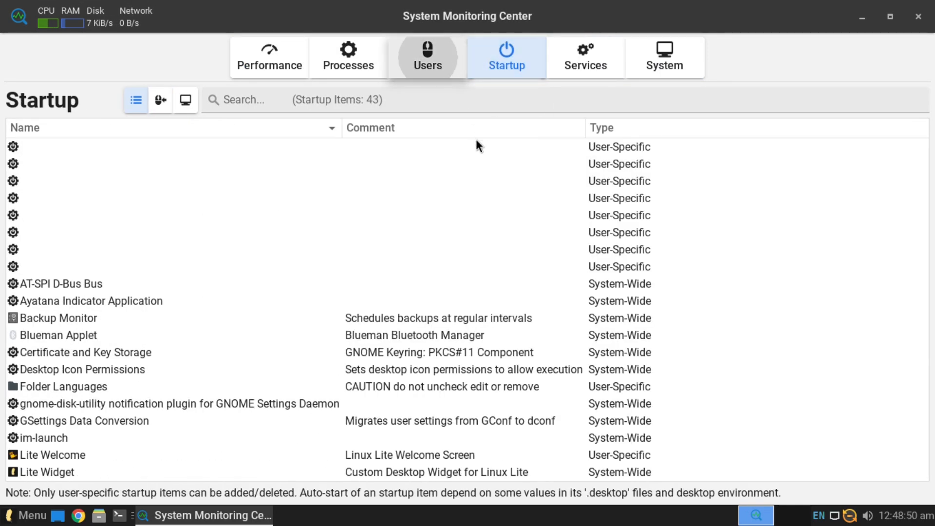
{"action": "mouse_move", "coordinate": [474, 216]}
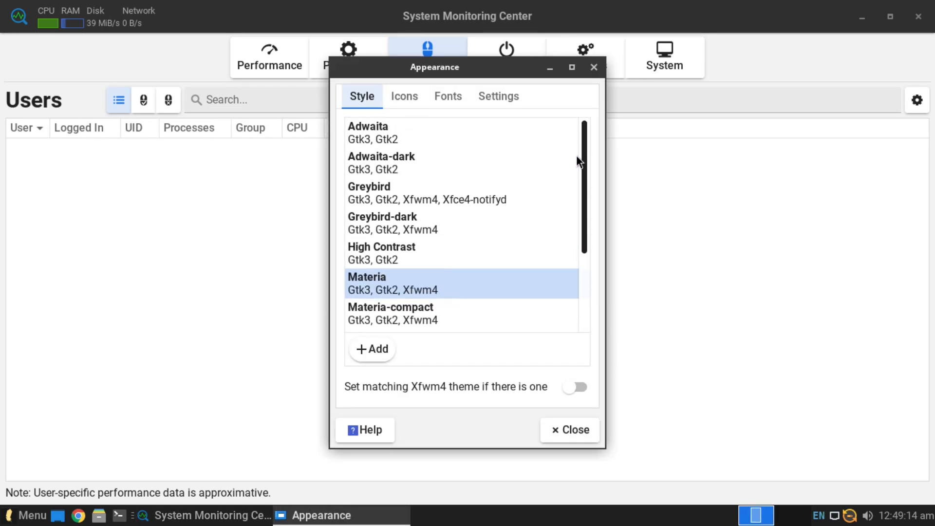
{"action": "left_click", "coordinate": [404, 96]}
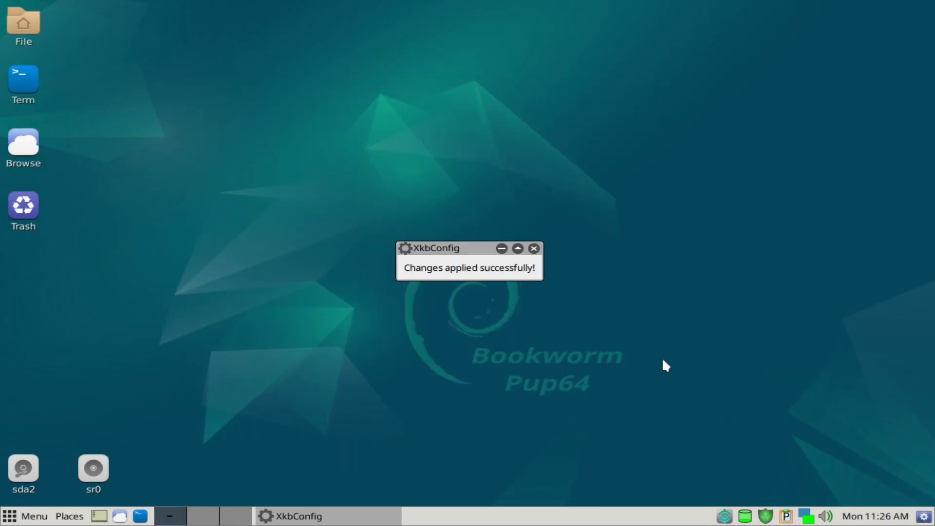
- Dismiss the XkbConfig notice and run the Neofetch system summary from Menu > System
{"action": "left_click", "coordinate": [533, 249]}
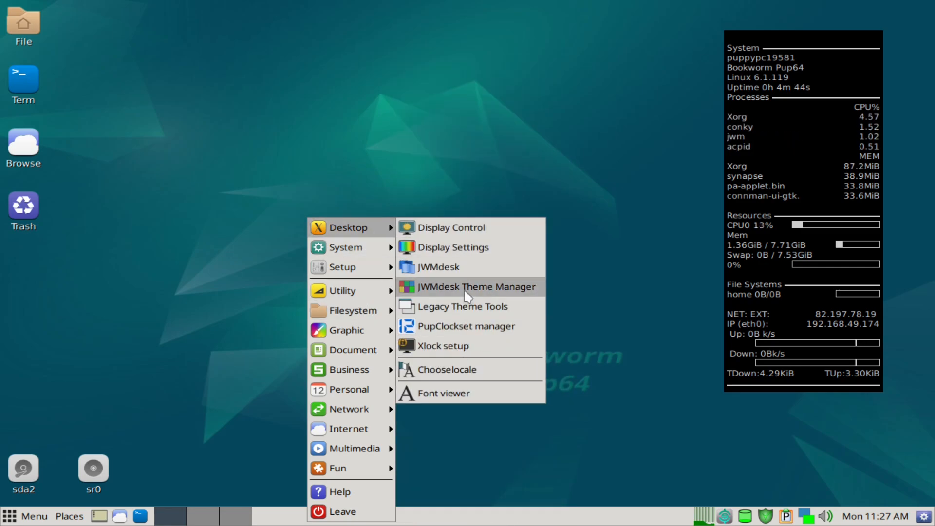
{"action": "left_click", "coordinate": [474, 286]}
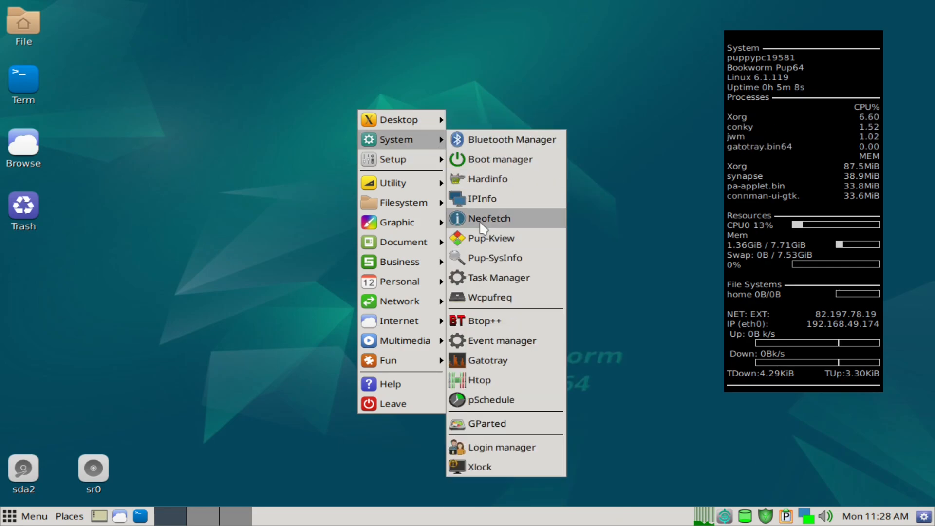
{"action": "left_click", "coordinate": [488, 217]}
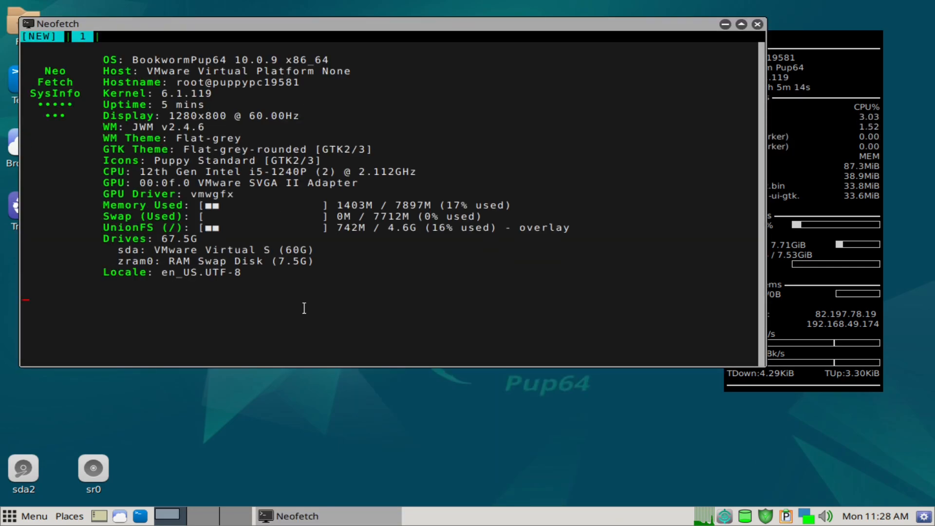
{"action": "left_click", "coordinate": [757, 24]}
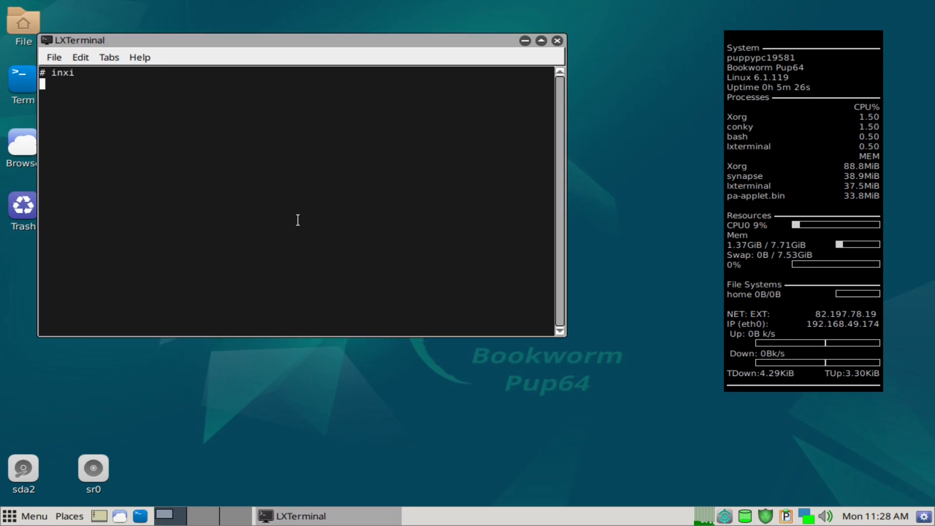
- Give LXTerminal a light background colour through Edit > Preferences
{"action": "left_click", "coordinate": [80, 57]}
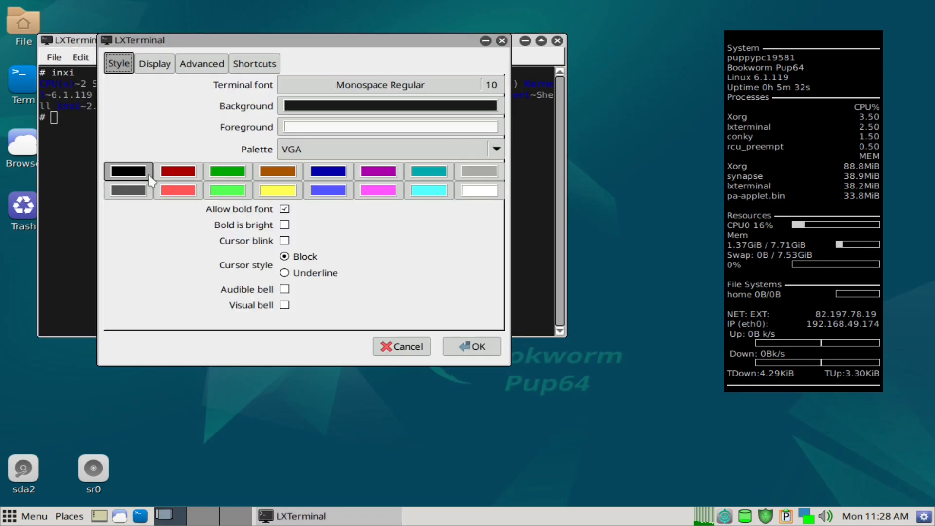
{"action": "left_click", "coordinate": [80, 56]}
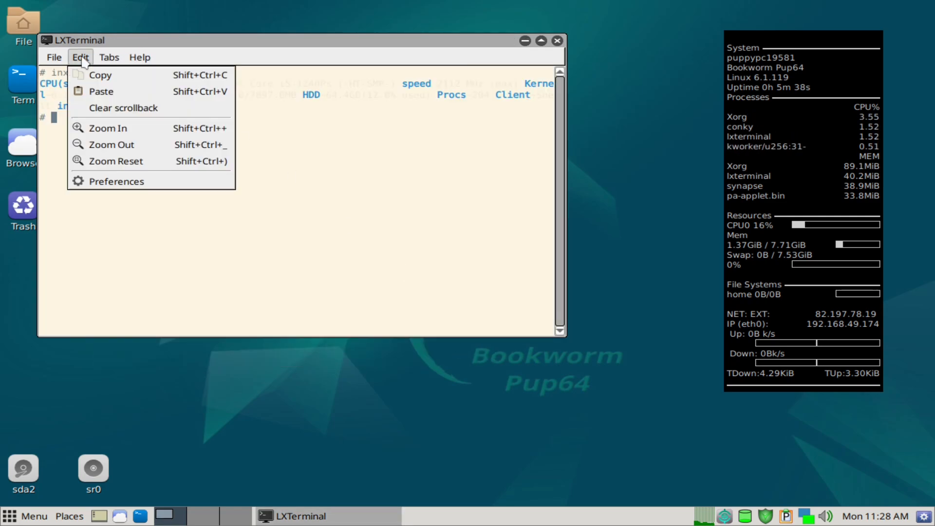
{"action": "left_click", "coordinate": [117, 181]}
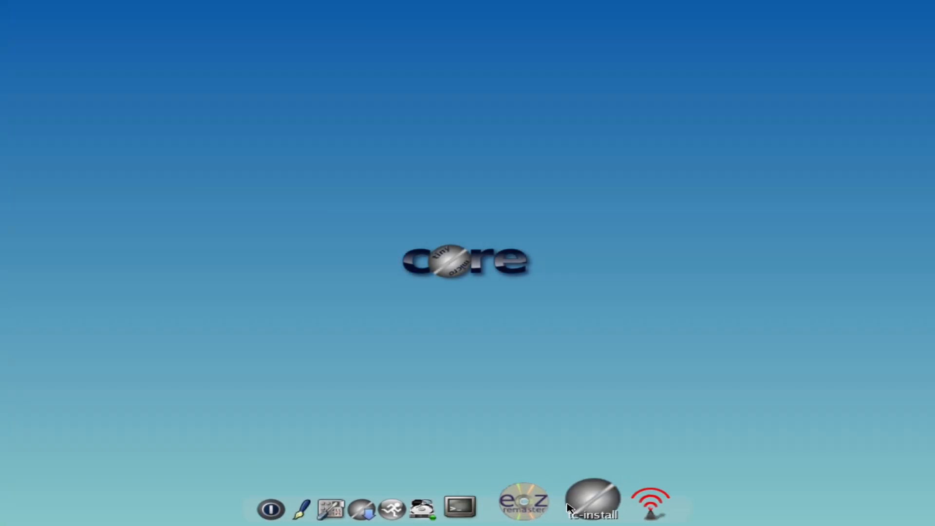
{"action": "left_click", "coordinate": [459, 507]}
{"action": "type", "text": "e"}
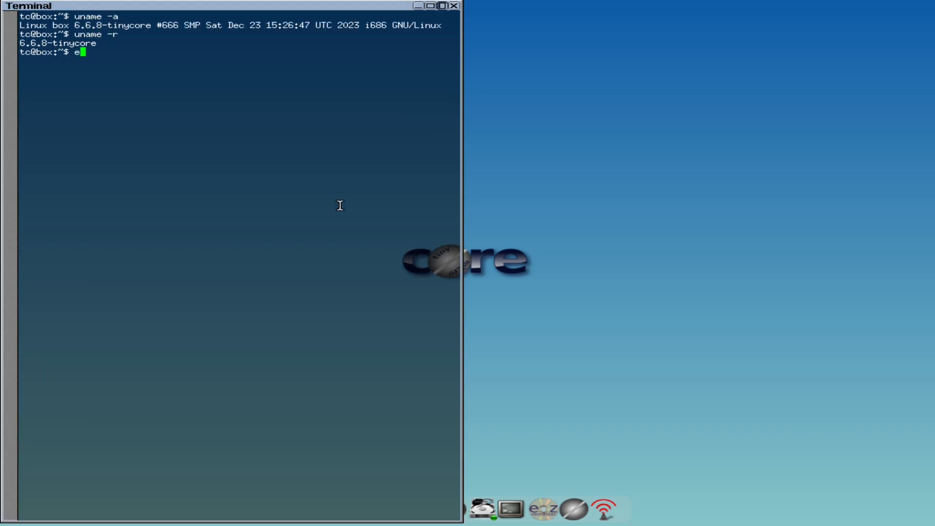
{"action": "type", "text": "cat /etc/iss"}
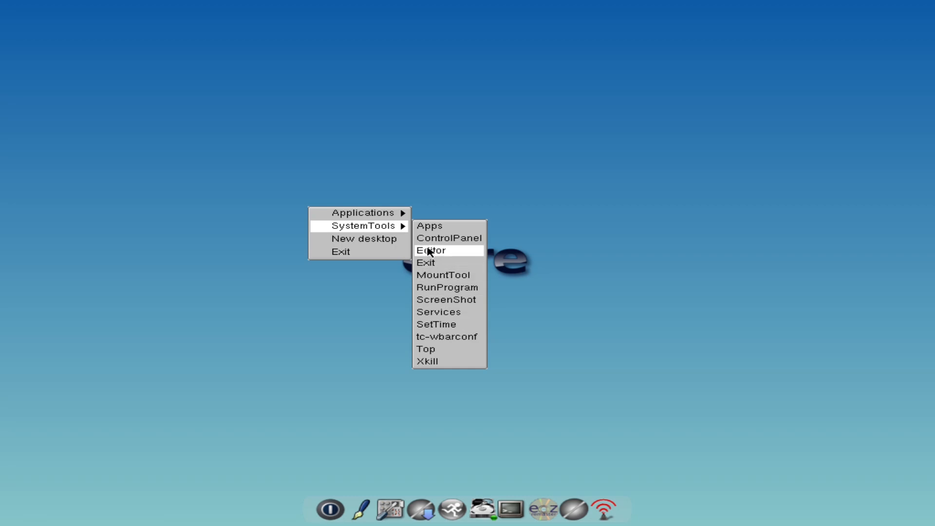
{"action": "left_click", "coordinate": [450, 238]}
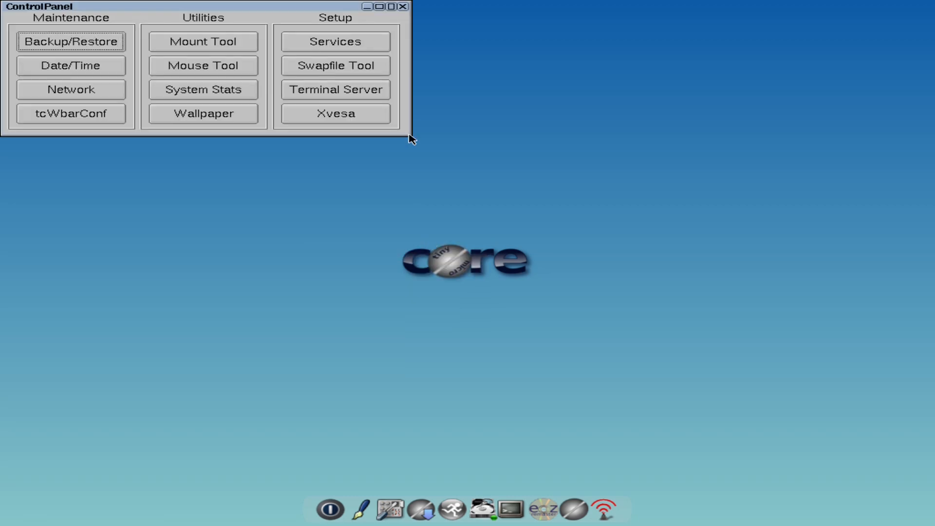
{"action": "left_click", "coordinate": [202, 114]}
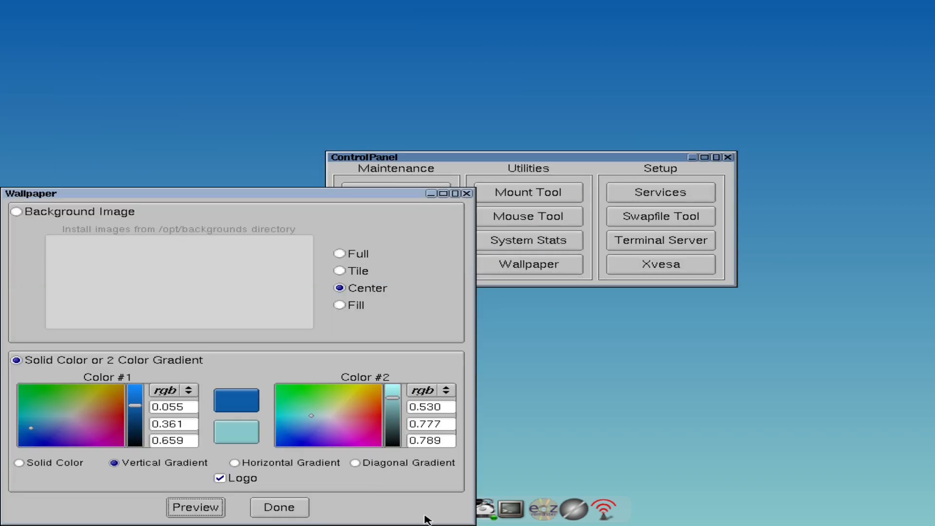
{"action": "left_click", "coordinate": [278, 507]}
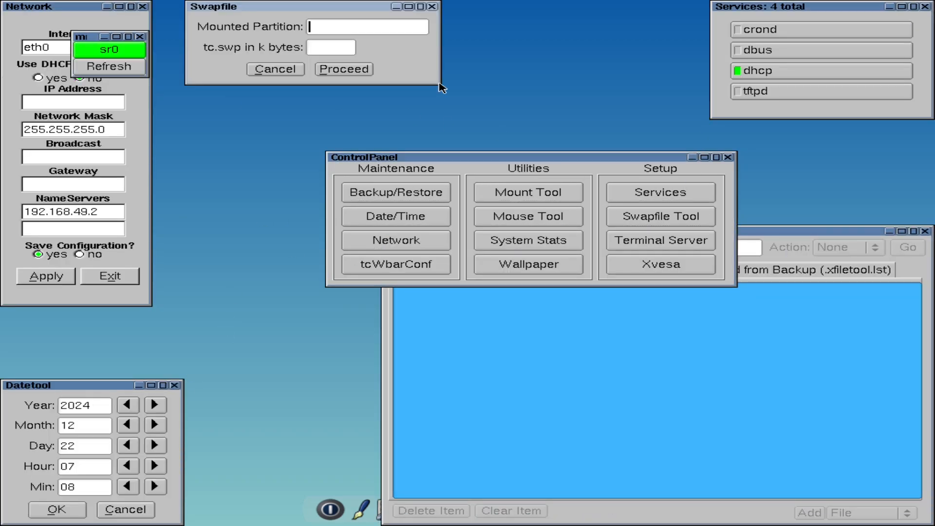
{"action": "left_click", "coordinate": [659, 264]}
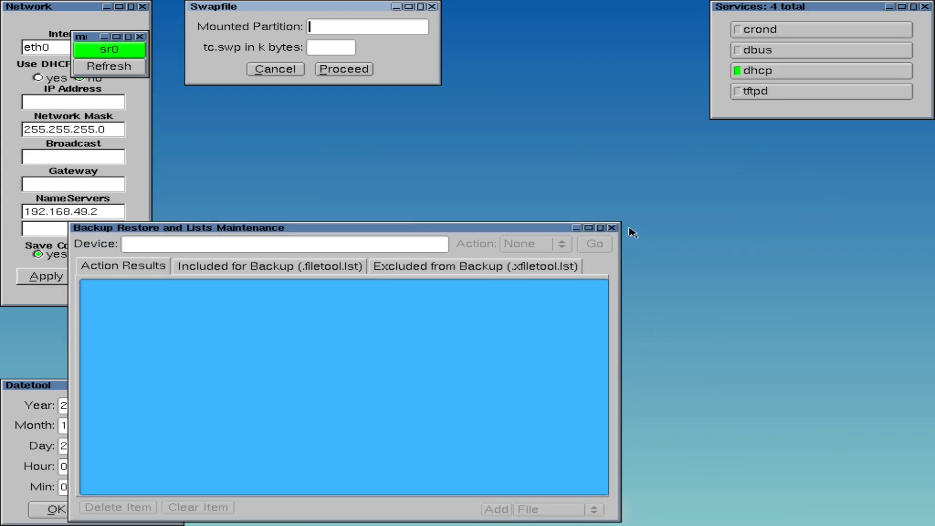
{"action": "left_click", "coordinate": [611, 228]}
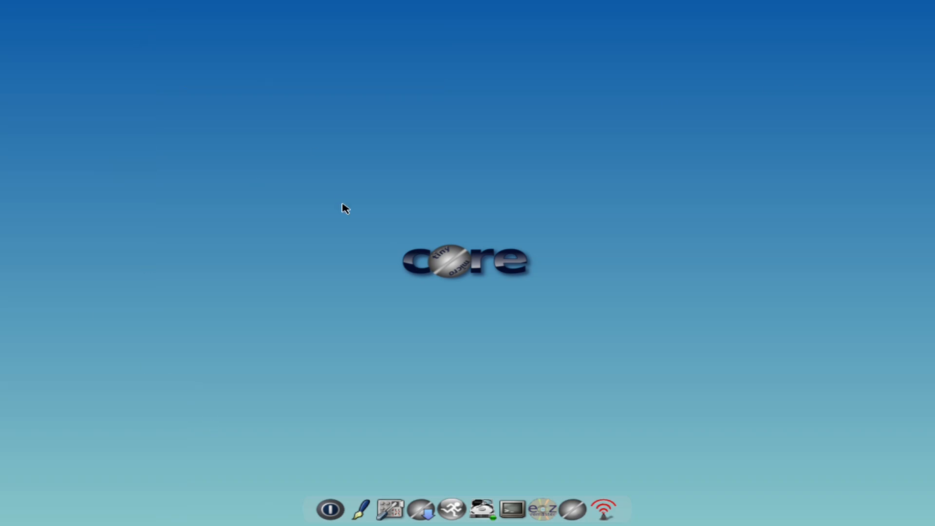
{"action": "mouse_move", "coordinate": [330, 509]}
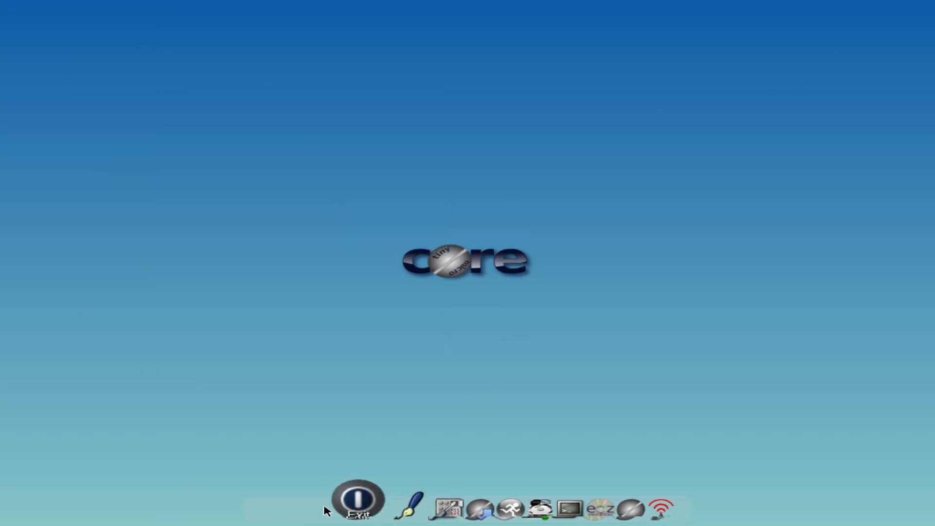
{"action": "left_click", "coordinate": [357, 501]}
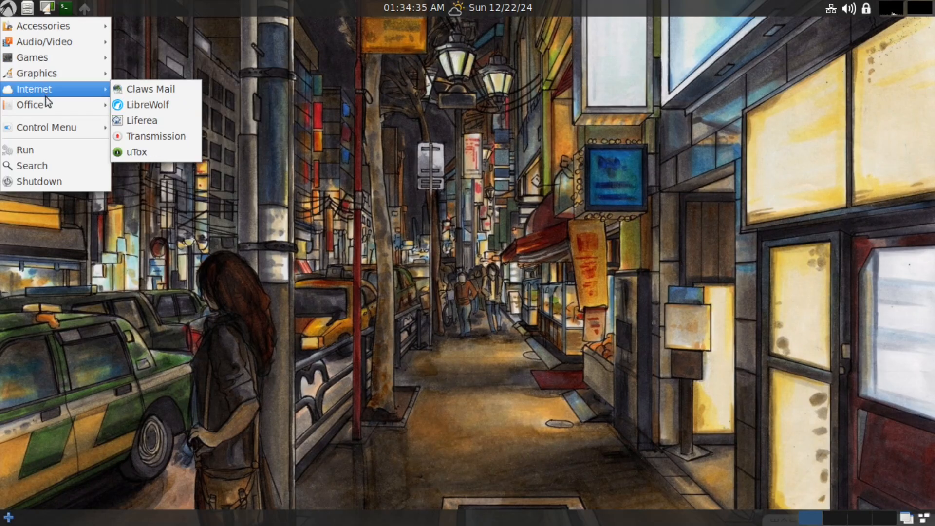
- Launch the Sakura terminal from Control Menu > Utilities and run neofetch maximized
{"action": "left_click", "coordinate": [46, 127]}
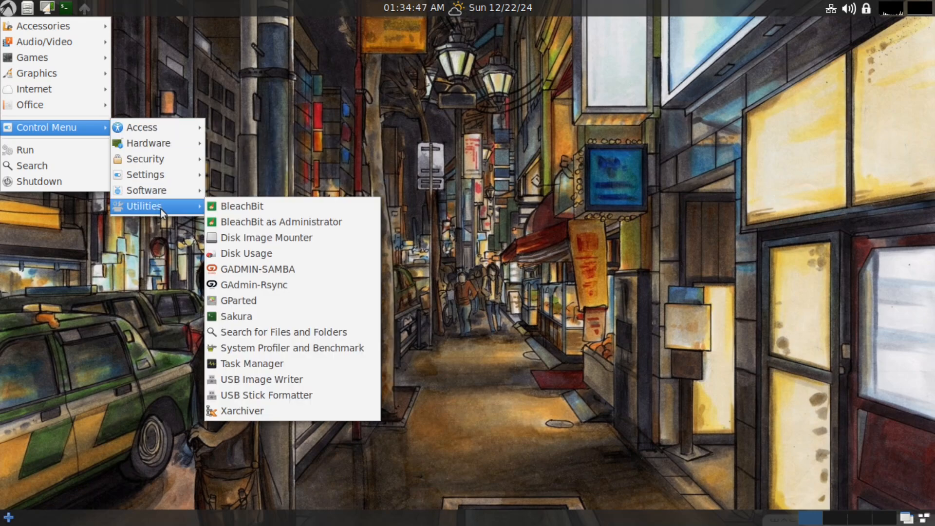
{"action": "left_click", "coordinate": [236, 315]}
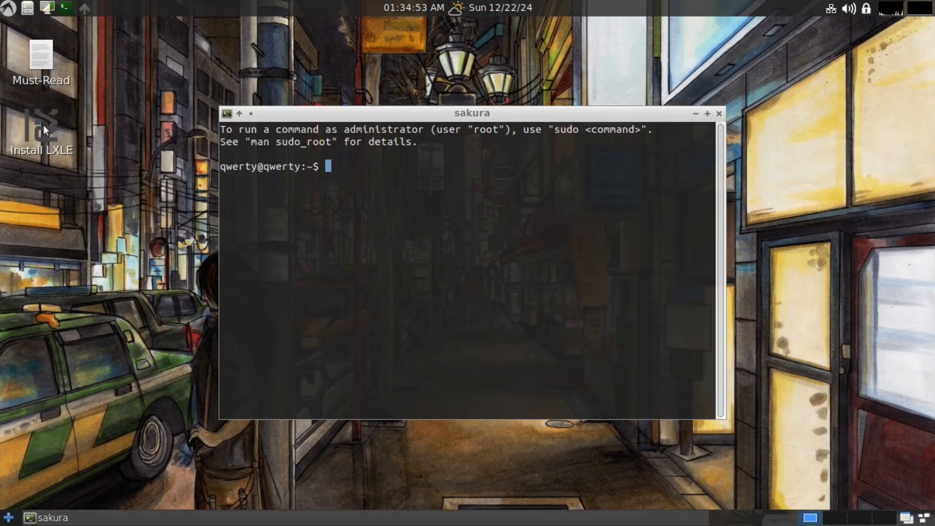
{"action": "type", "text": "neofetch"}
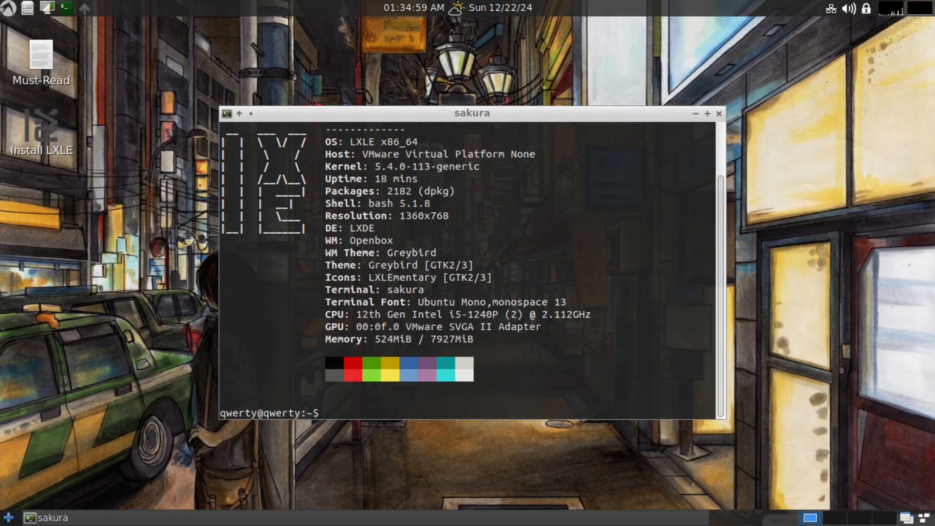
{"action": "left_click", "coordinate": [708, 113]}
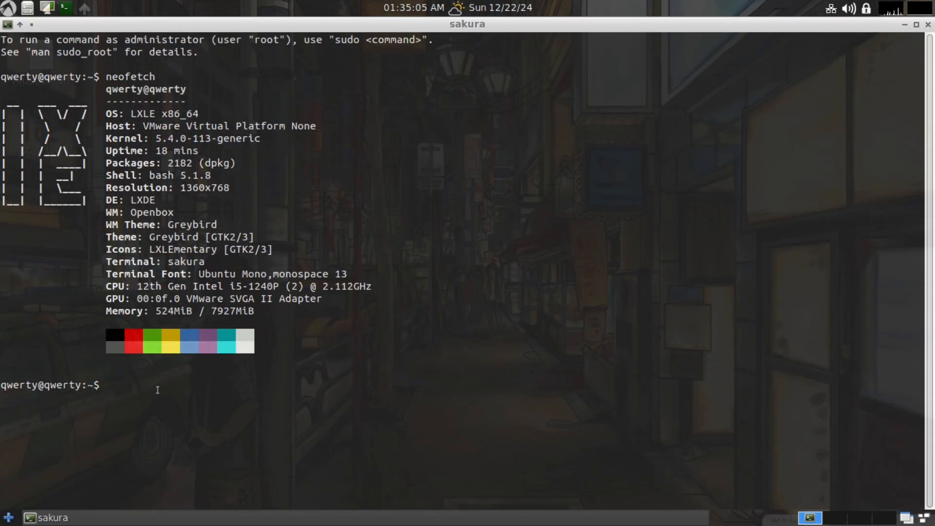
- Run inxi -b, the full inxi hardware report and cat /etc/issue for OS details
{"action": "type", "text": "inxi -b"}
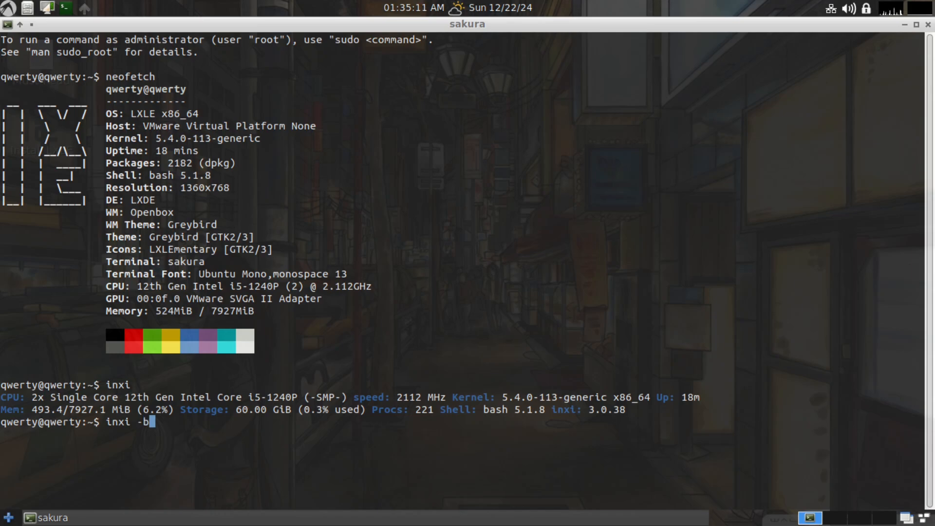
{"action": "key", "text": "Return"}
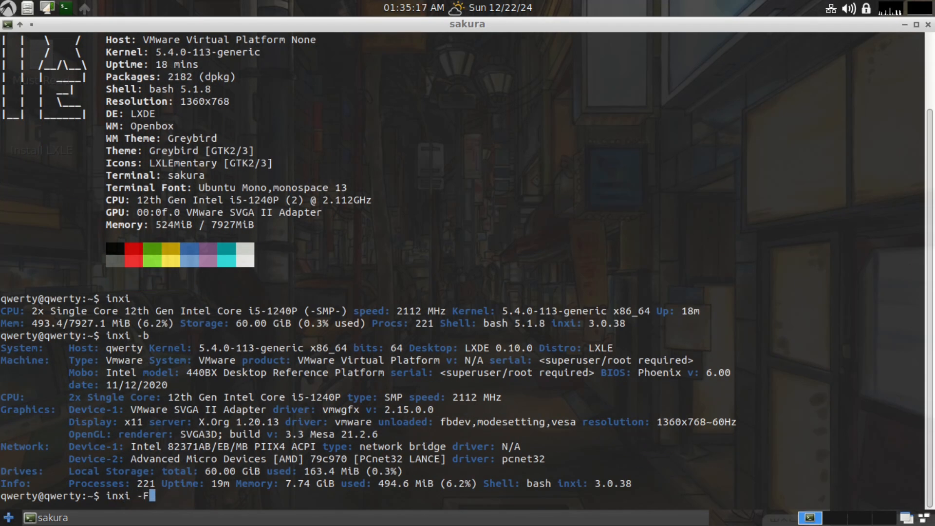
{"action": "key", "text": "Return"}
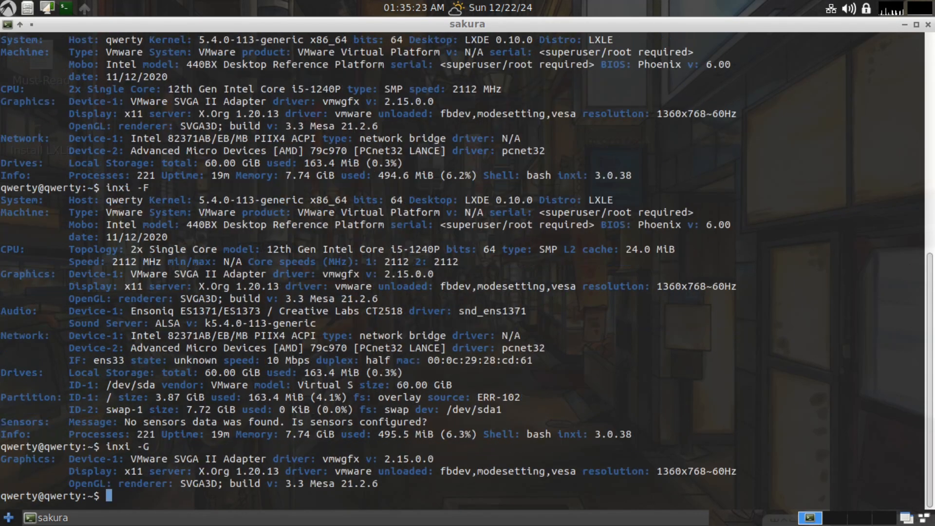
{"action": "type", "text": "cat /etc/issue"}
{"action": "type", "text": "uname -r"}
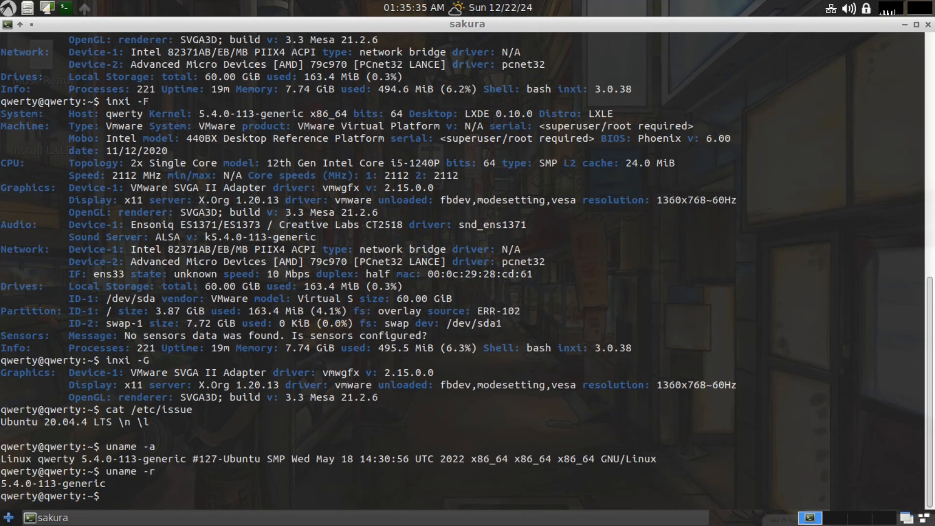
- Show the Weather Forecast, then bring up the wallpaper image file picker
{"action": "left_click", "coordinate": [910, 25]}
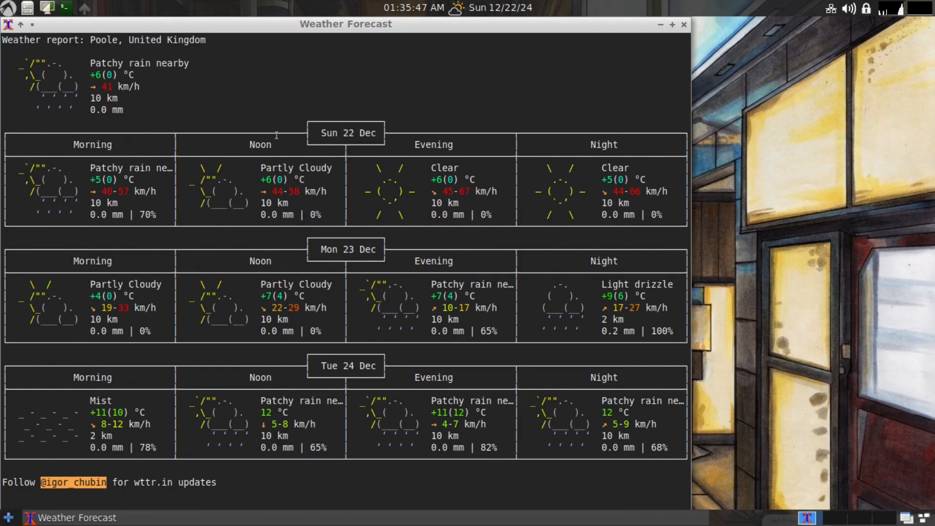
{"action": "left_click", "coordinate": [829, 9]}
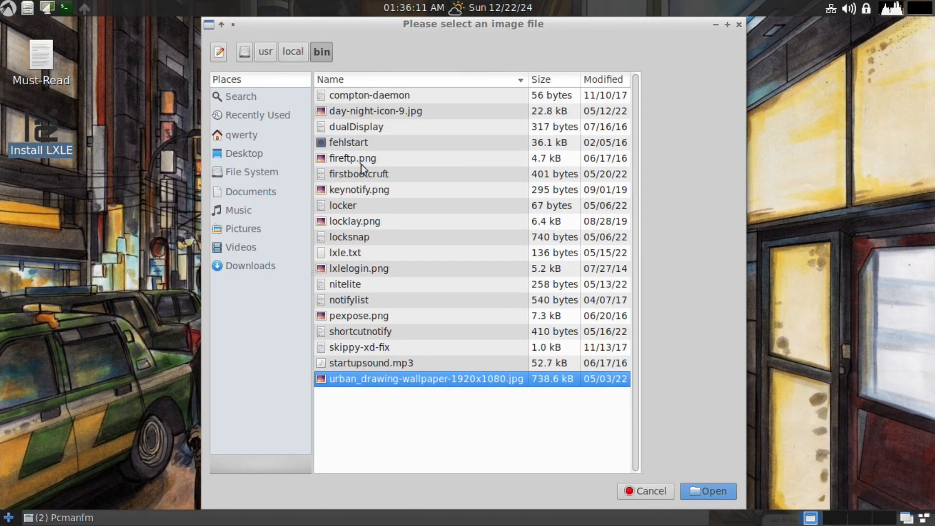
- Pick a new desktop wallpaper image from the Documents folder
{"action": "left_click", "coordinate": [707, 491]}
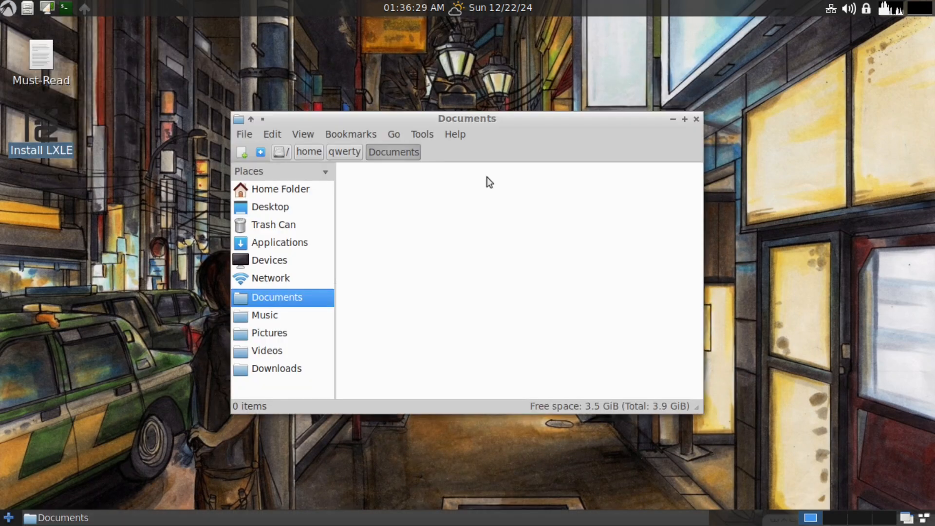
{"action": "left_click", "coordinate": [695, 118]}
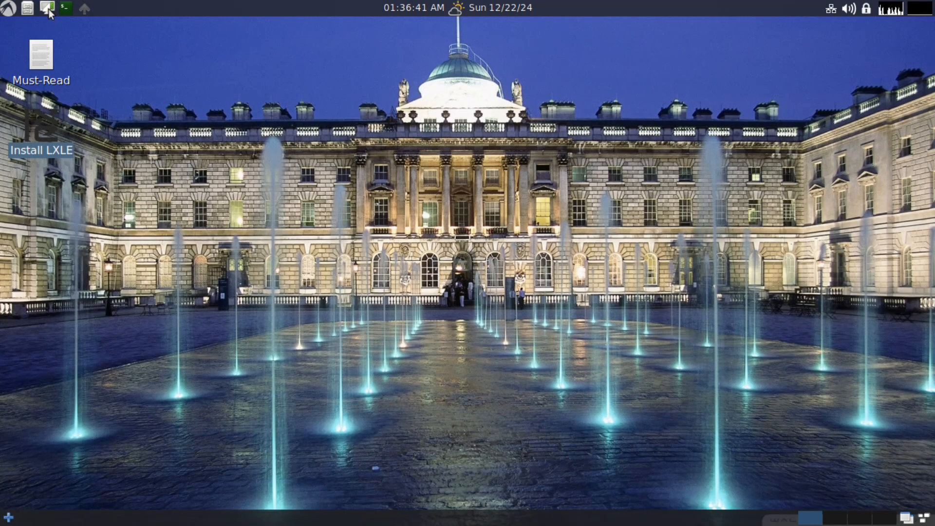
- Launch Install LXLE and continue past Welcome to the English (US) keyboard layout page
{"action": "double_click", "coordinate": [41, 128]}
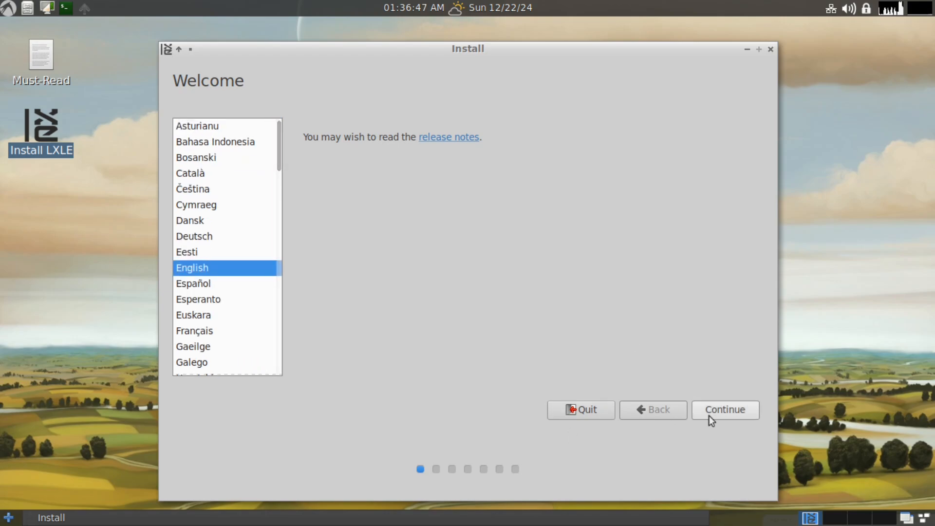
{"action": "left_click", "coordinate": [724, 410]}
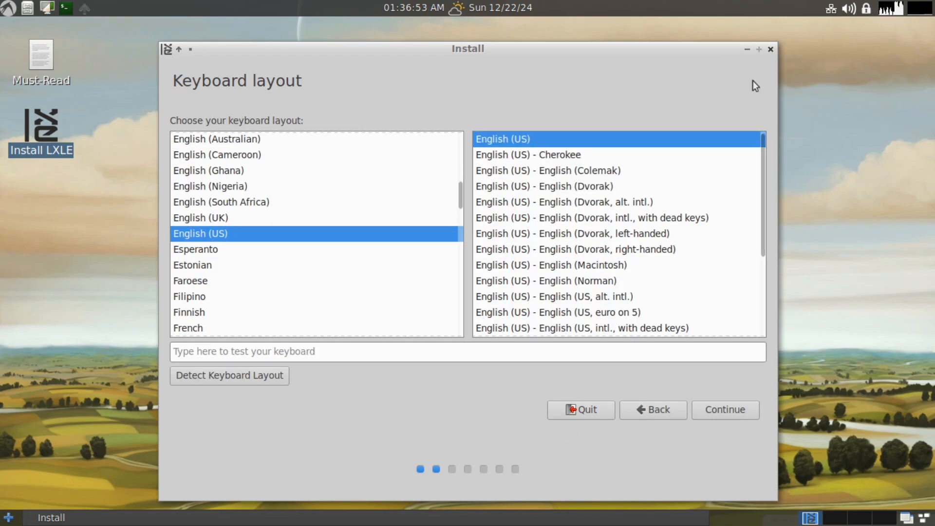